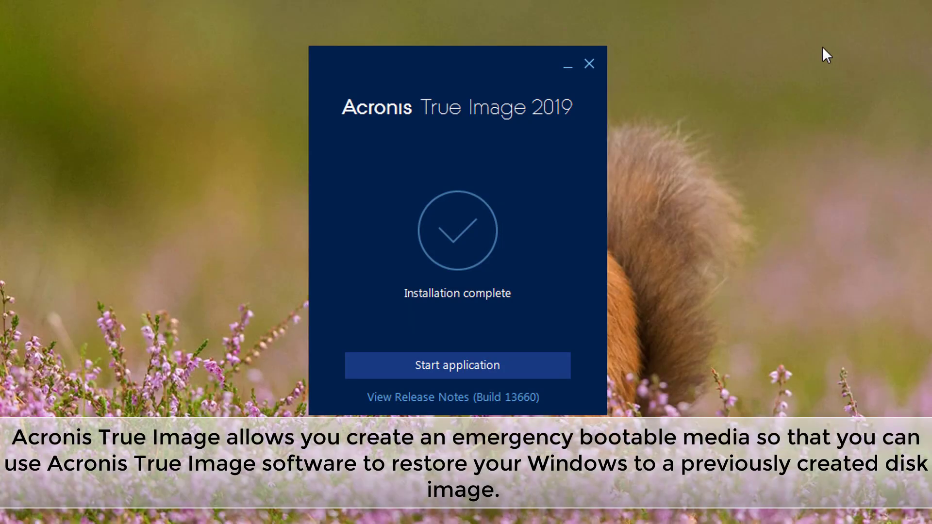
pyautogui.moveTo(434, 386)
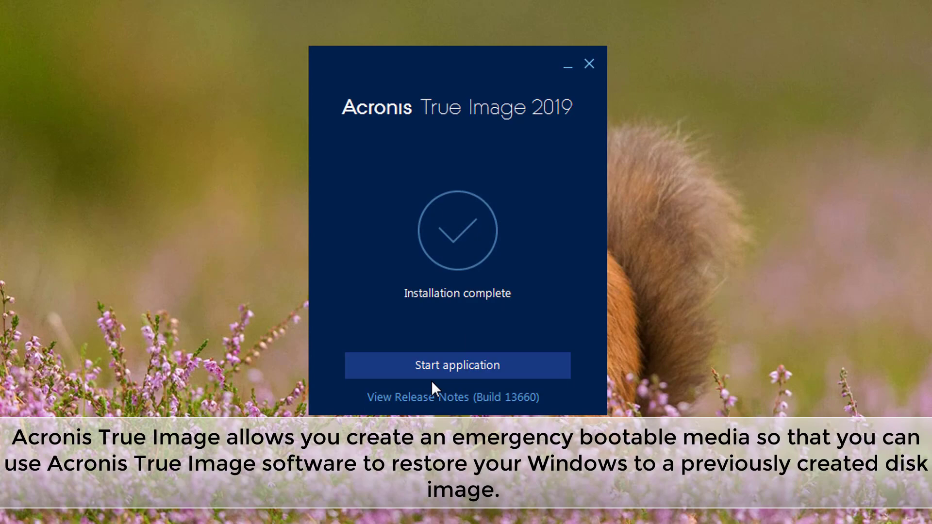
# Start Acronis True Image 2019 and accept its license agreement
pyautogui.click(457, 365)
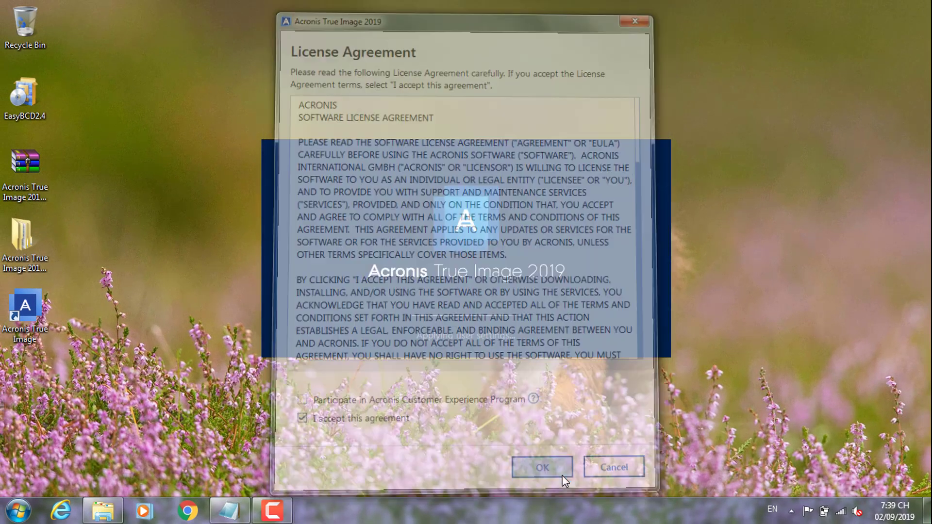
pyautogui.click(541, 467)
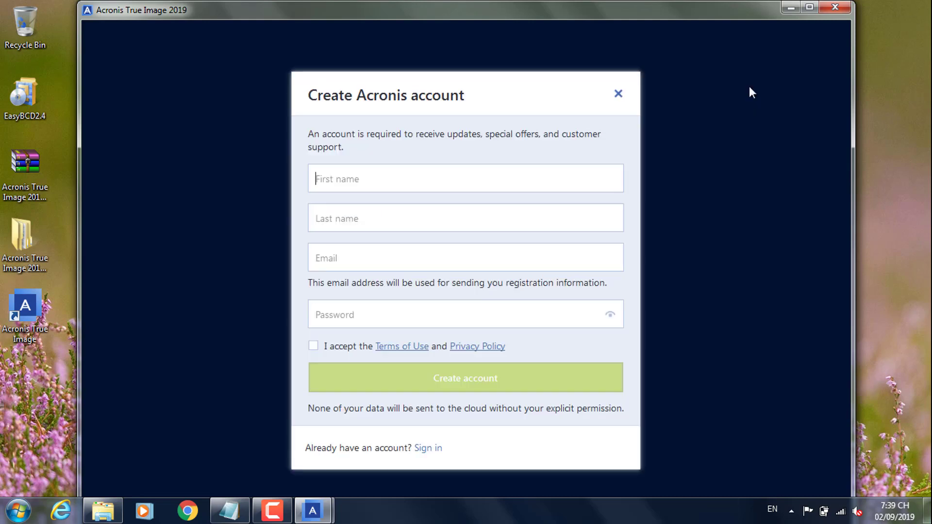
pyautogui.moveTo(463, 444)
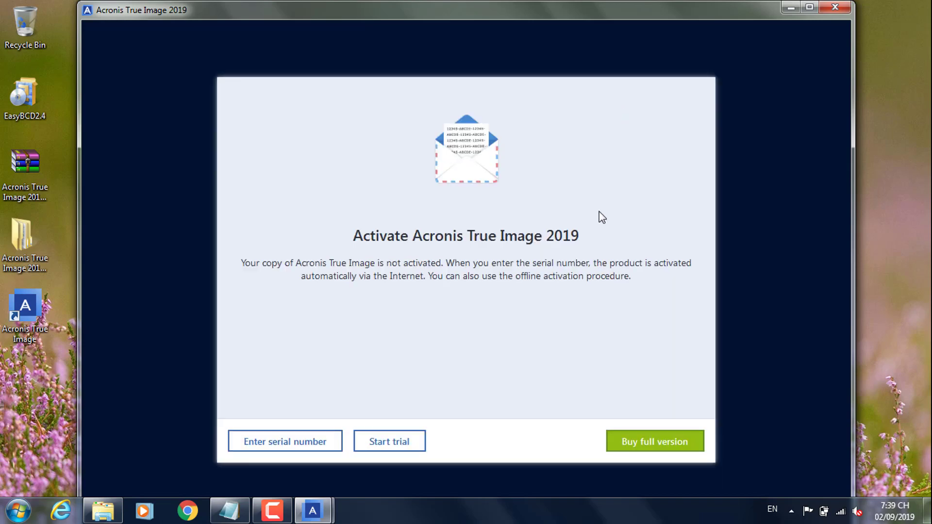
pyautogui.moveTo(513, 386)
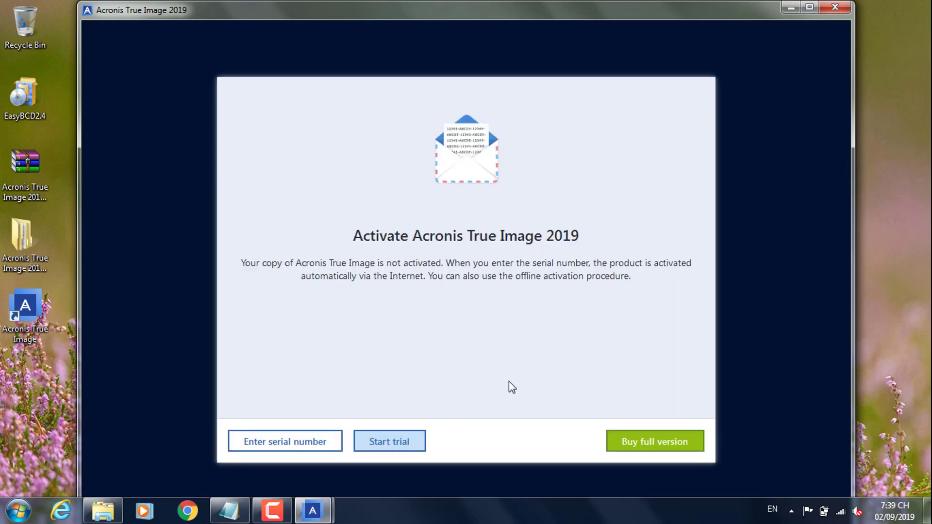